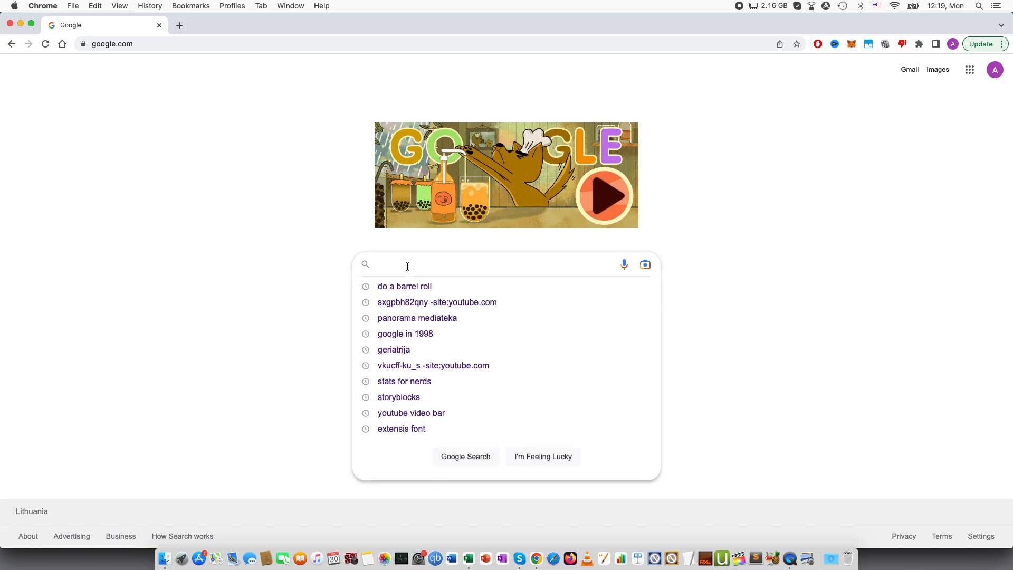
{"action": "type", "text": "do a barrel roll"}
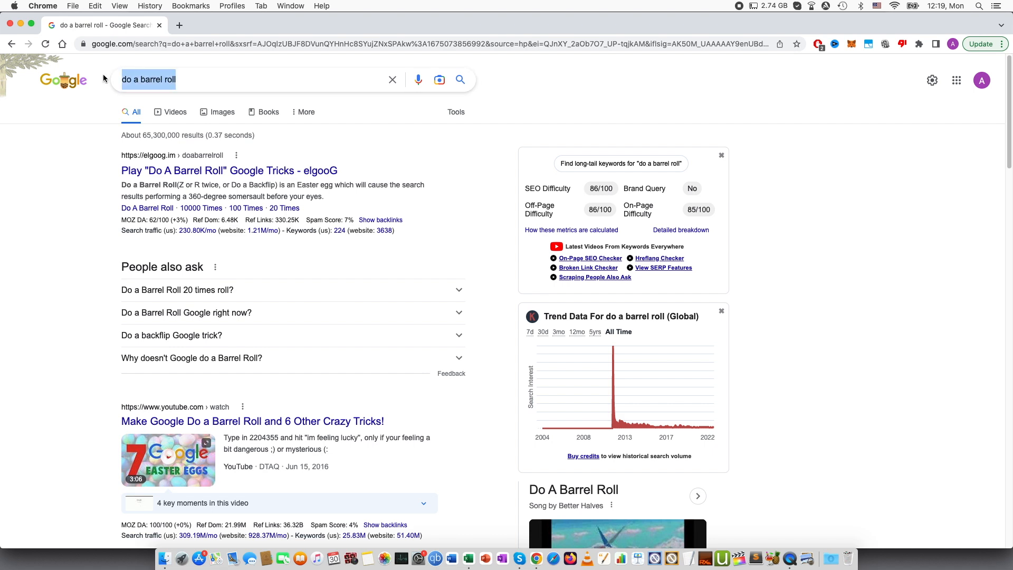
{"action": "type", "text": "z"}
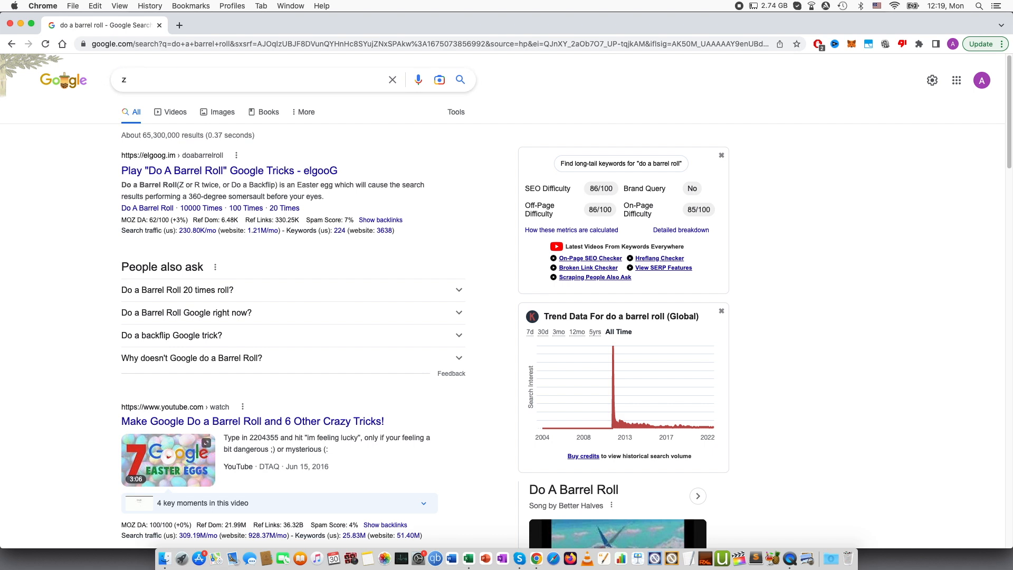